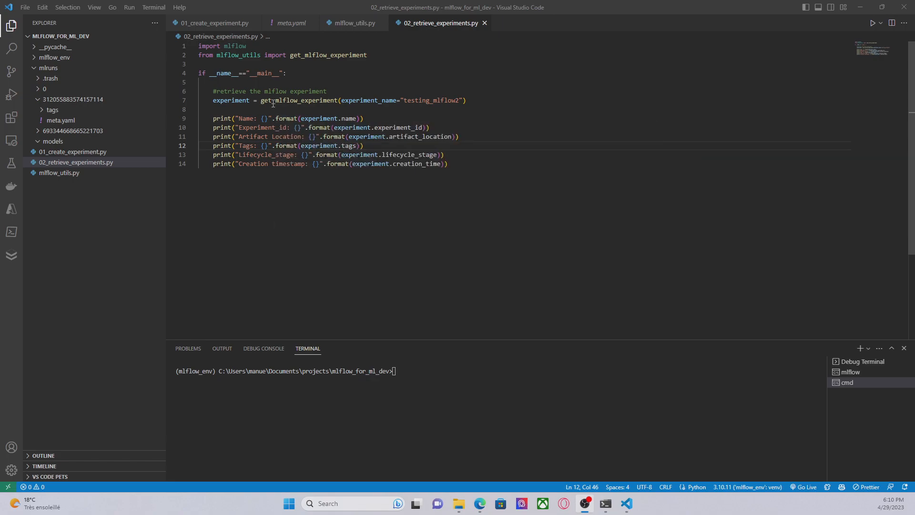
pyautogui.moveTo(304, 99)
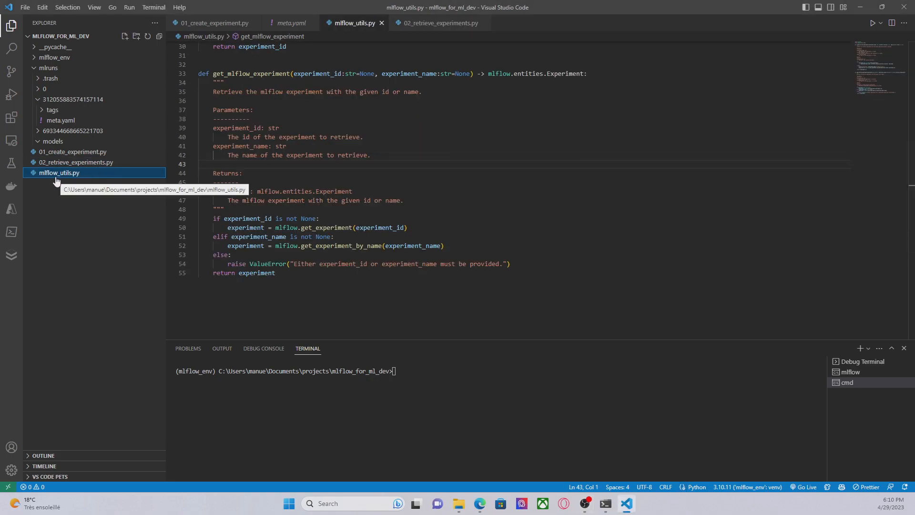
pyautogui.moveTo(293, 151)
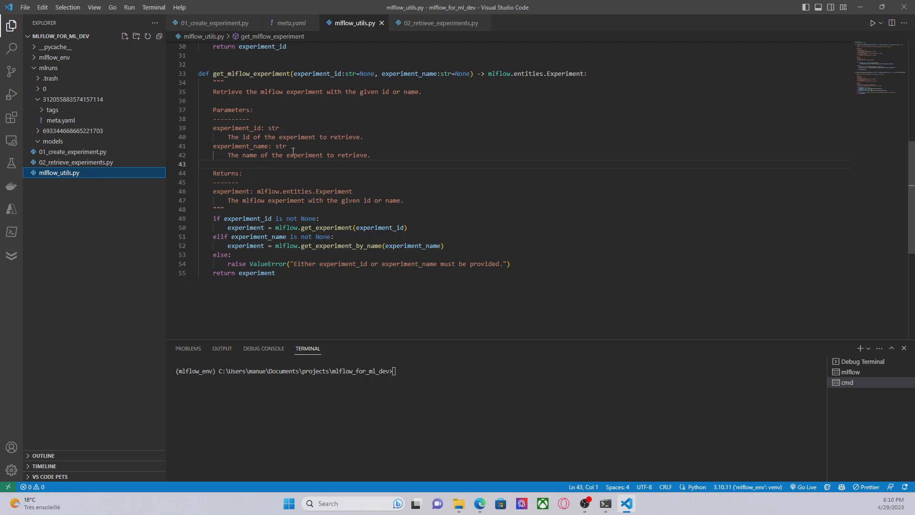
pyautogui.moveTo(233, 73)
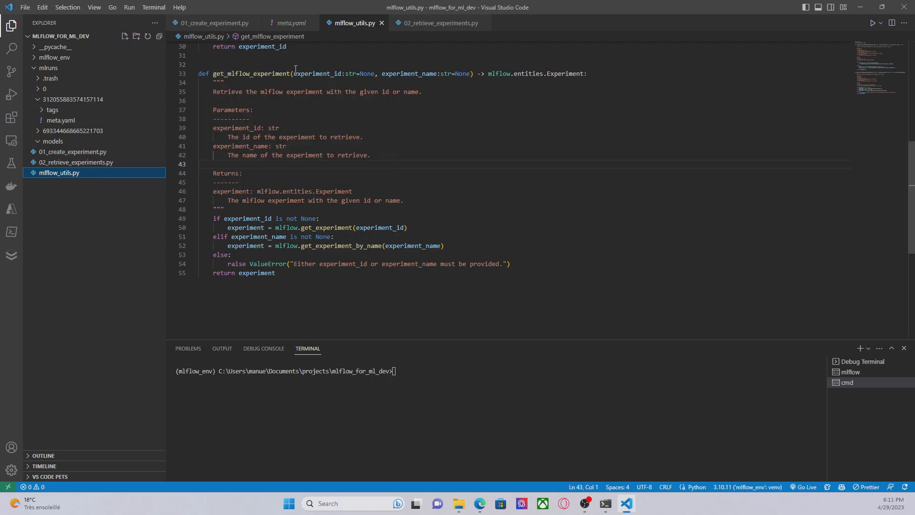
pyautogui.moveTo(315, 73)
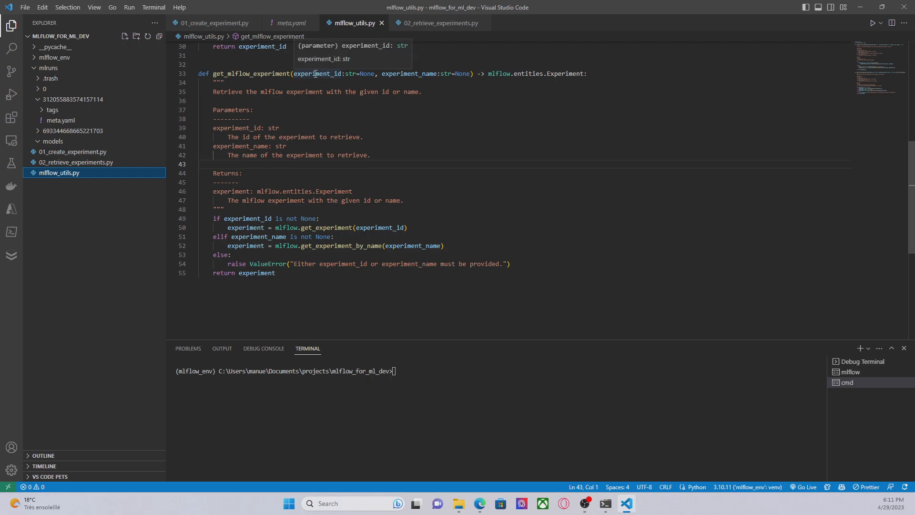
pyautogui.moveTo(424, 73)
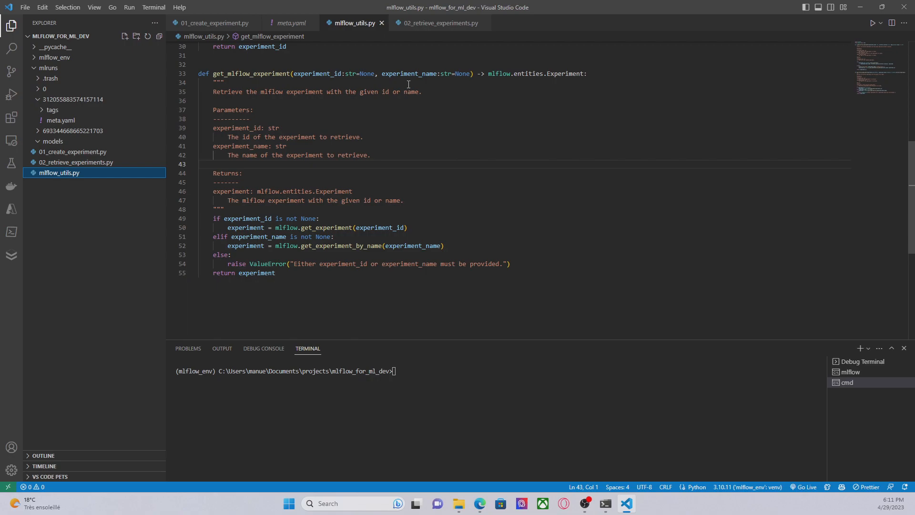
pyautogui.moveTo(319, 232)
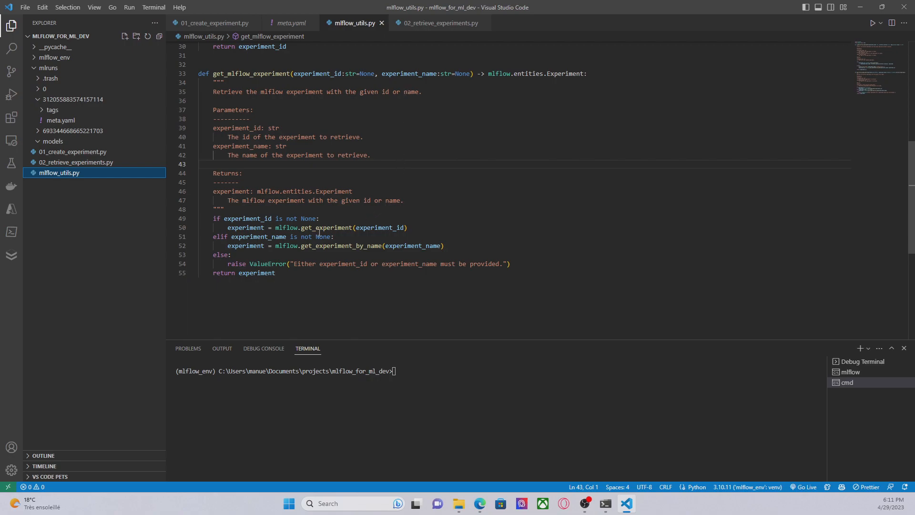
pyautogui.moveTo(330, 227)
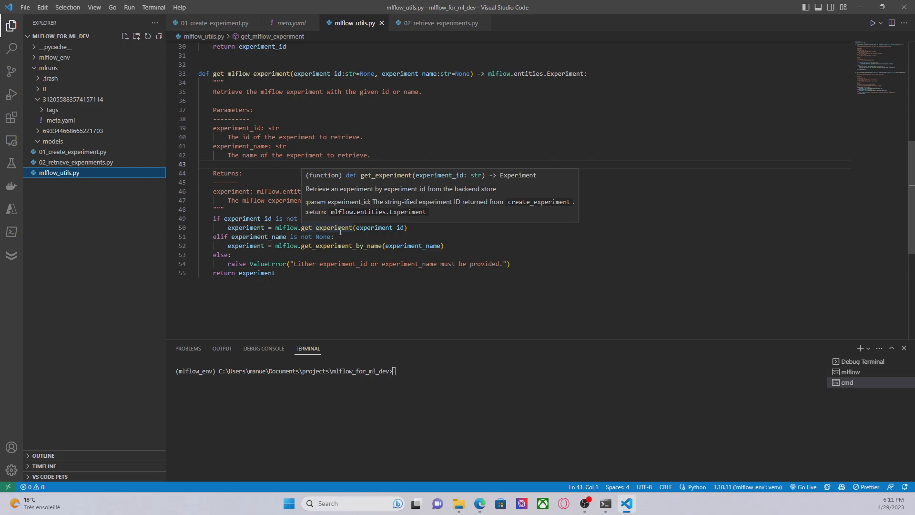
pyautogui.moveTo(380, 228)
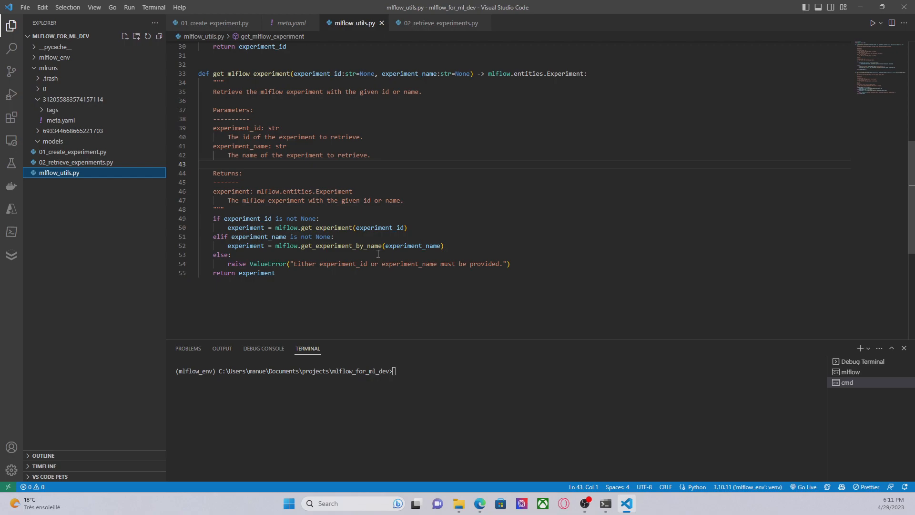
pyautogui.moveTo(453, 255)
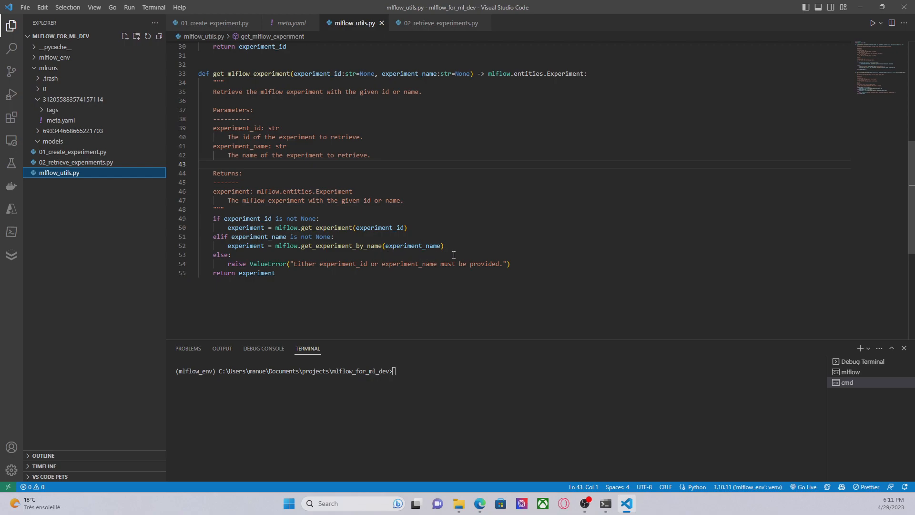
pyautogui.moveTo(453, 251)
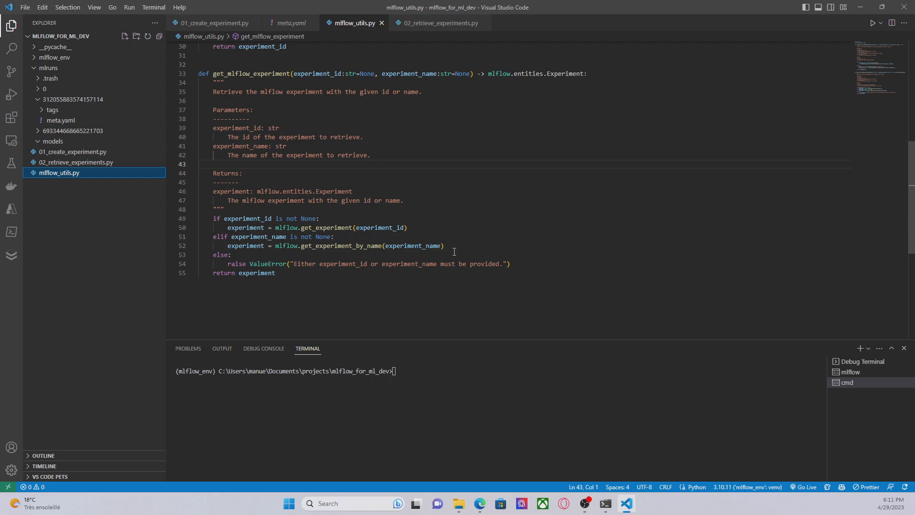
pyautogui.moveTo(450, 251)
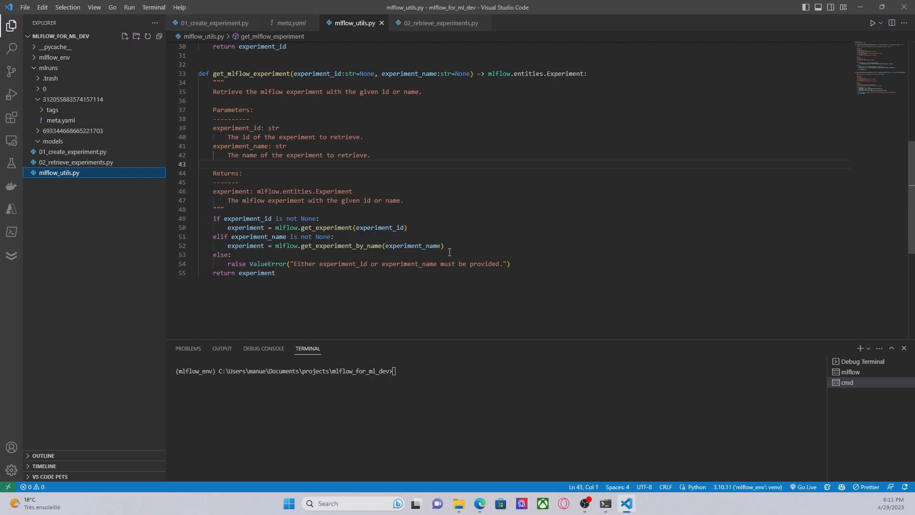
pyautogui.moveTo(449, 247)
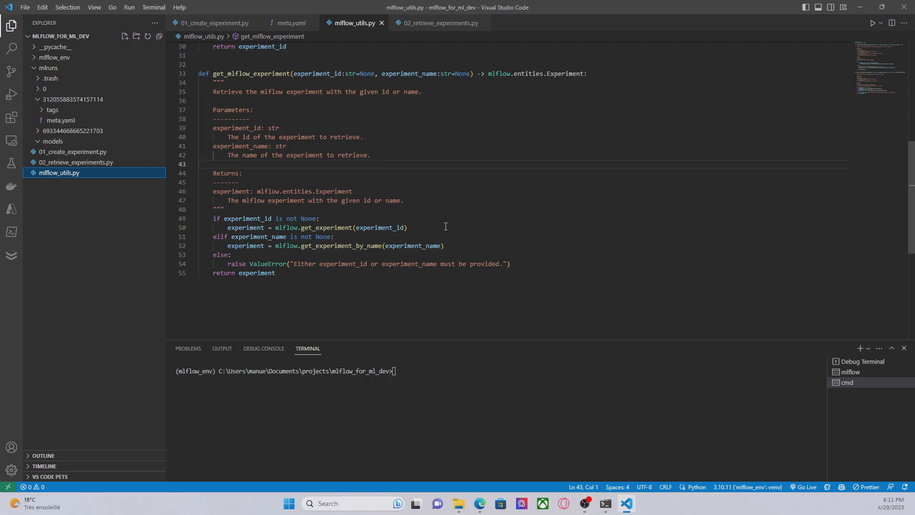
# Inspect the experiment_id lookup line in mlflow_utils.py, then return to 02_retrieve_experiments.py
pyautogui.click(407, 227)
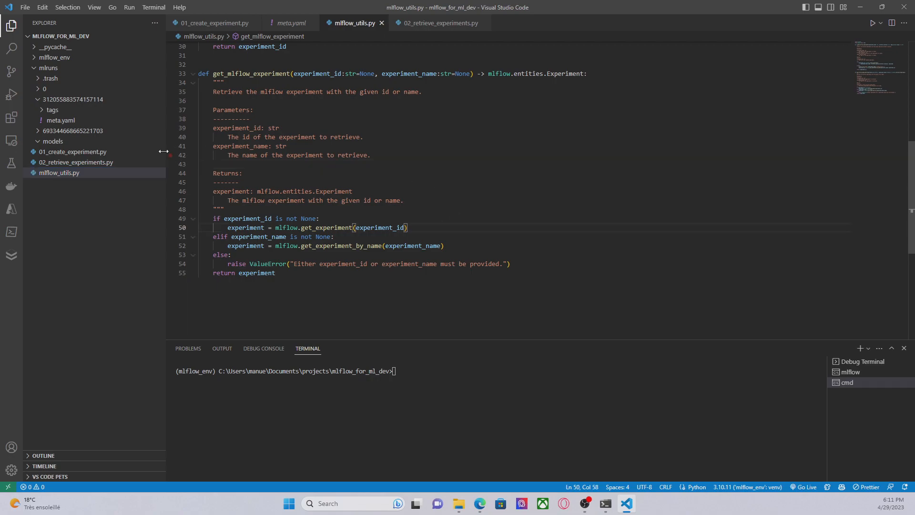
pyautogui.click(76, 162)
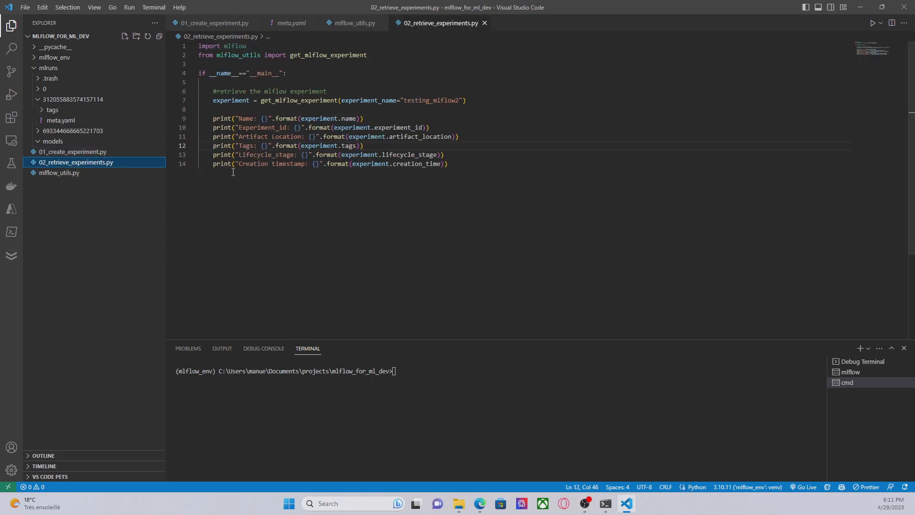
pyautogui.moveTo(306, 100)
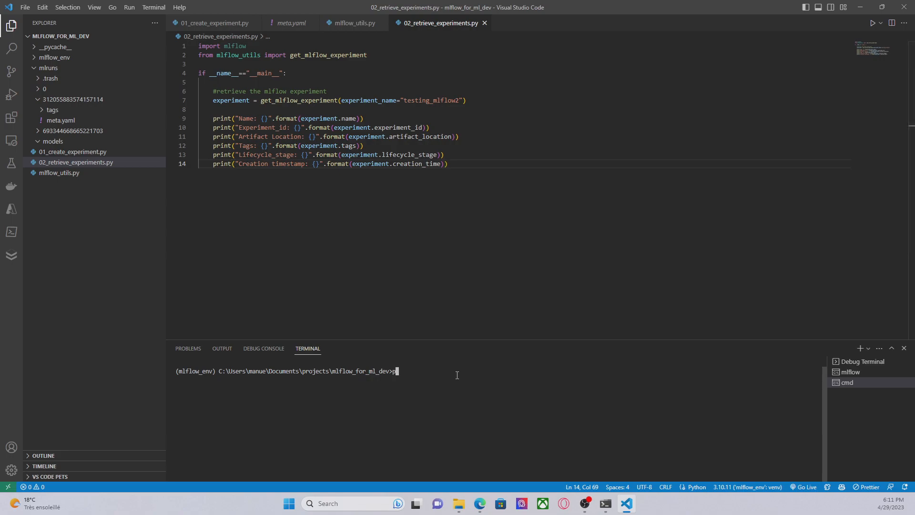
pyautogui.write('ython')
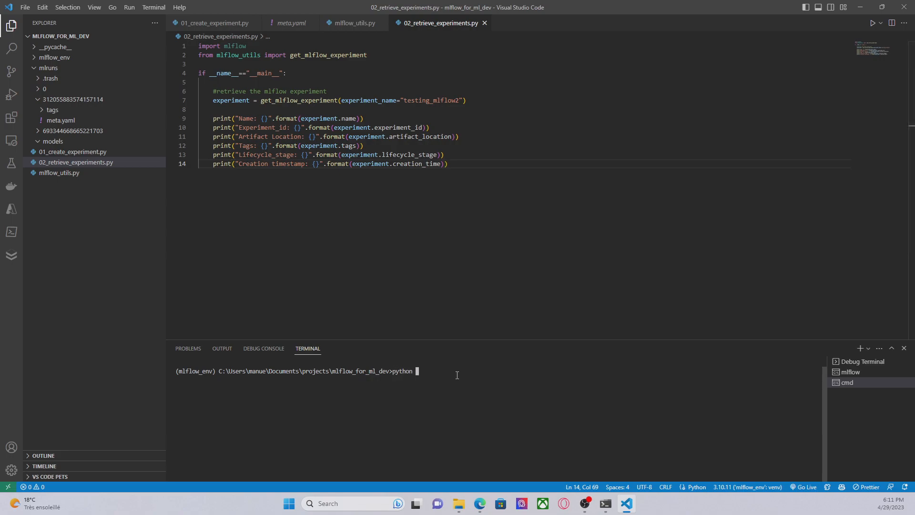
pyautogui.write('02_retrieve_experiments.py')
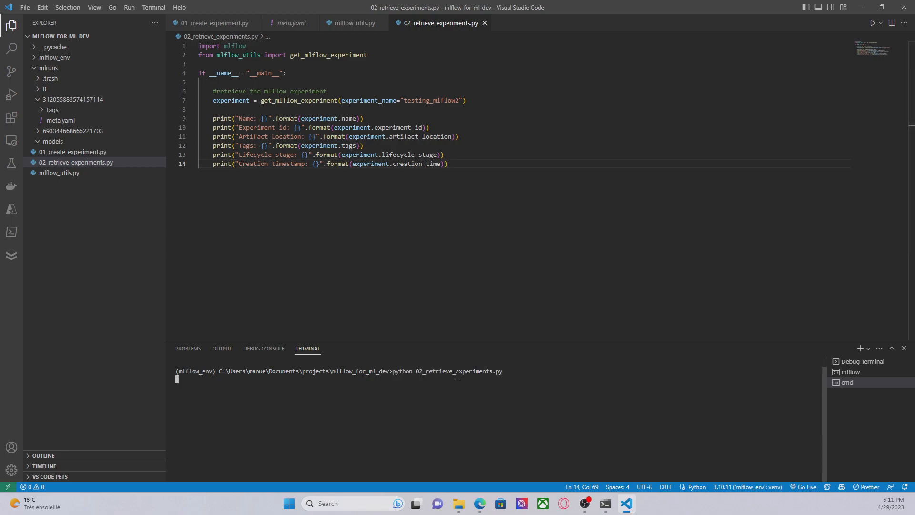
pyautogui.press('Return')
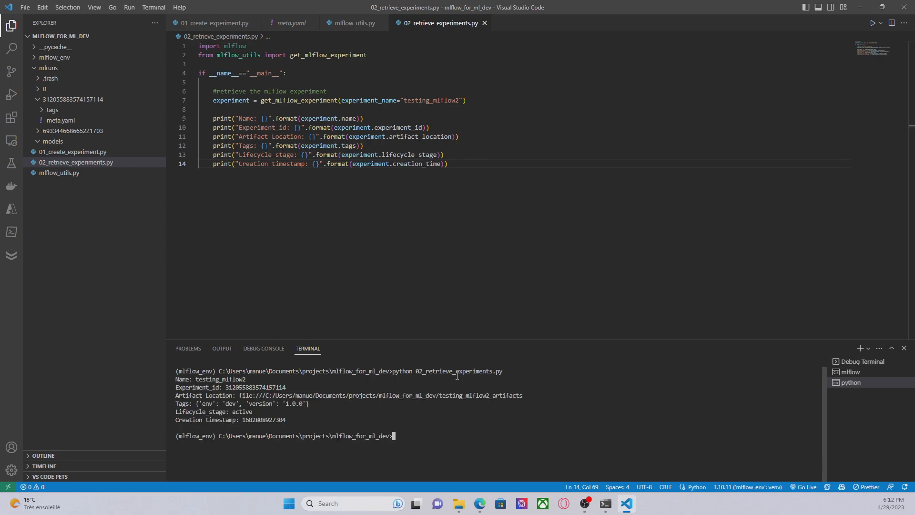
pyautogui.click(852, 383)
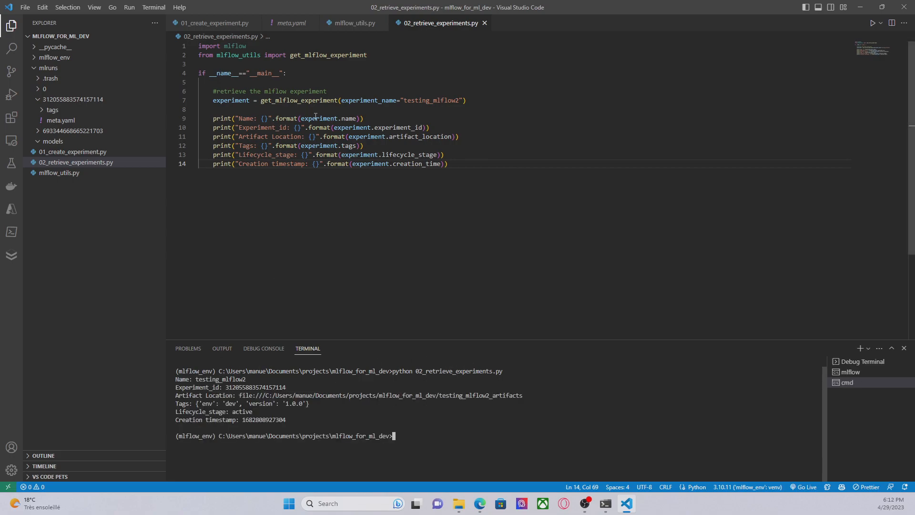
pyautogui.moveTo(323, 105)
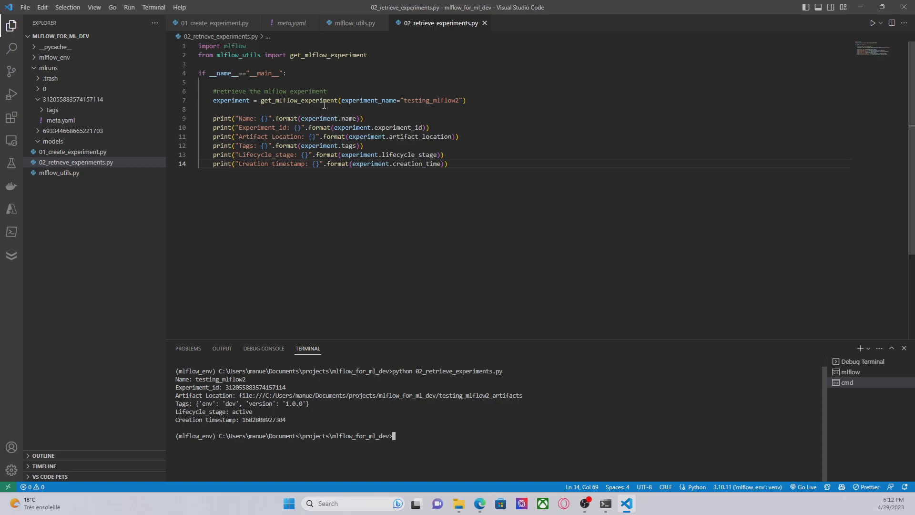
pyautogui.moveTo(297, 99)
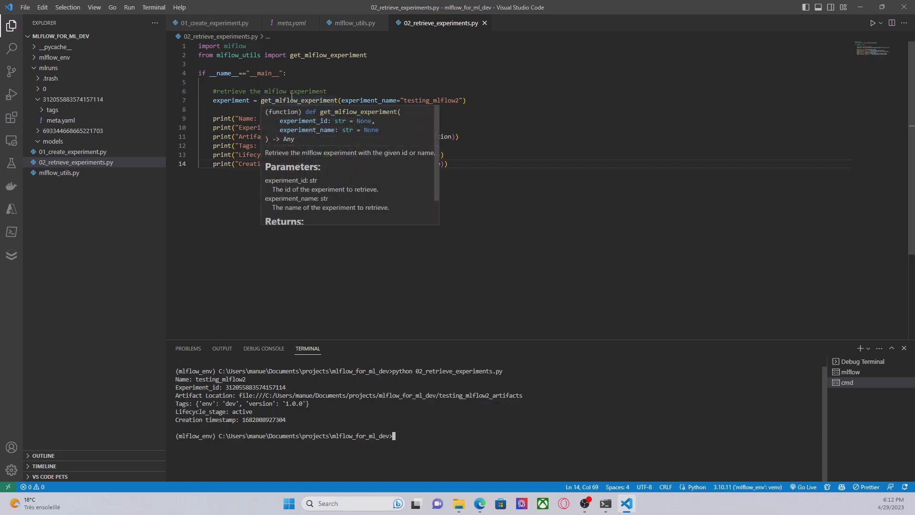
pyautogui.click(233, 100)
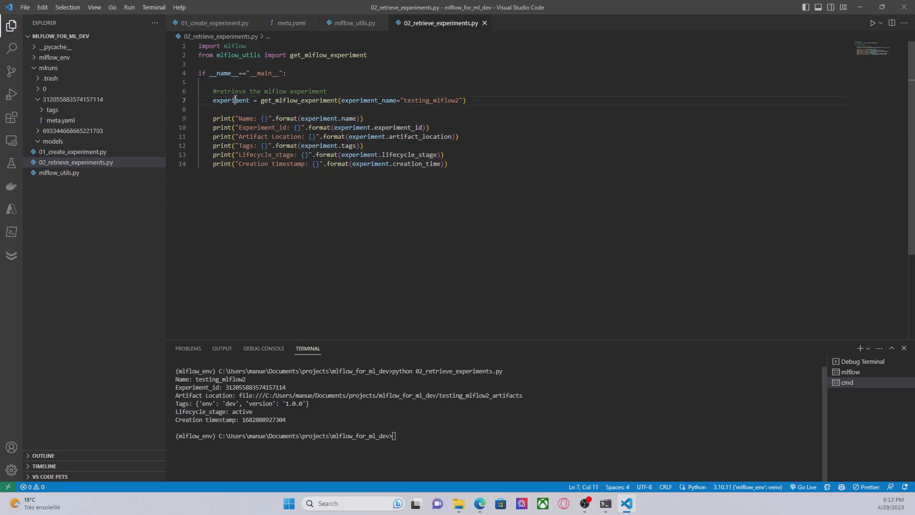
pyautogui.doubleClick(230, 100)
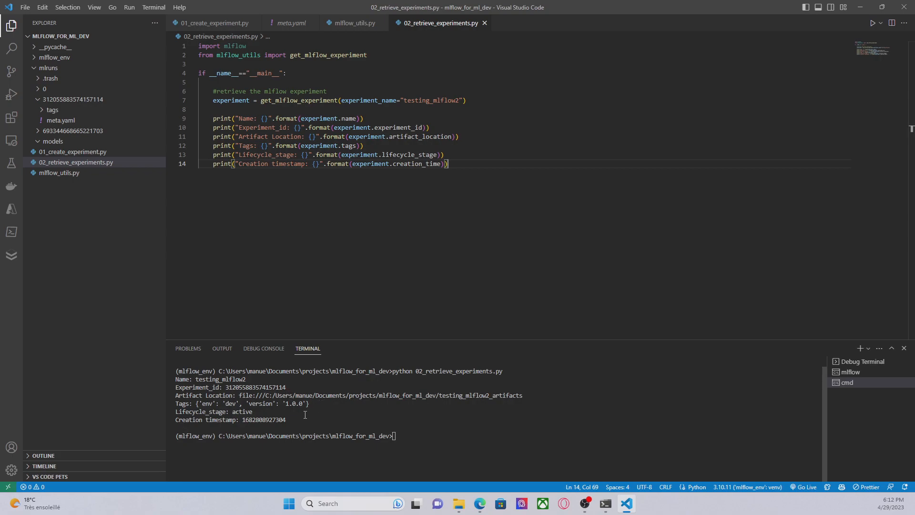
pyautogui.moveTo(541, 208)
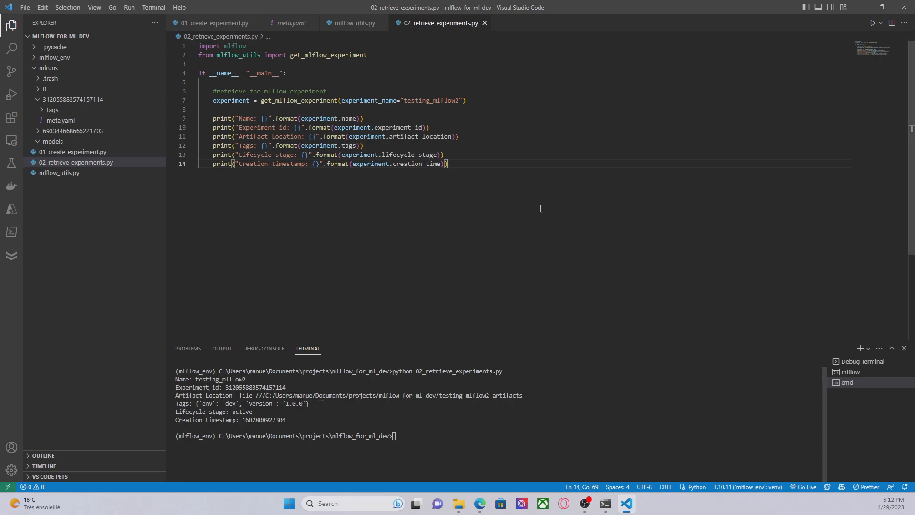
# Replace testing_mlflow2 with Default and rerun the script, printing experiment ID 0
pyautogui.doubleClick(430, 100)
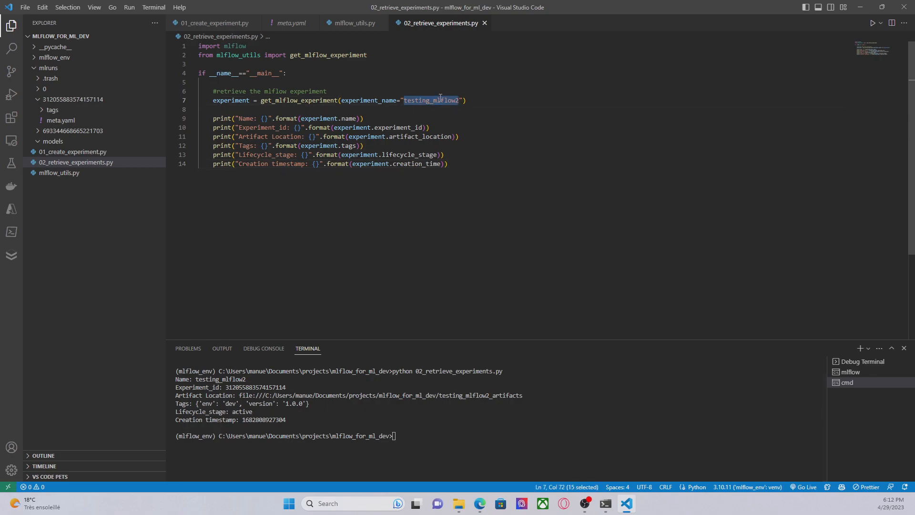
pyautogui.write('Default')
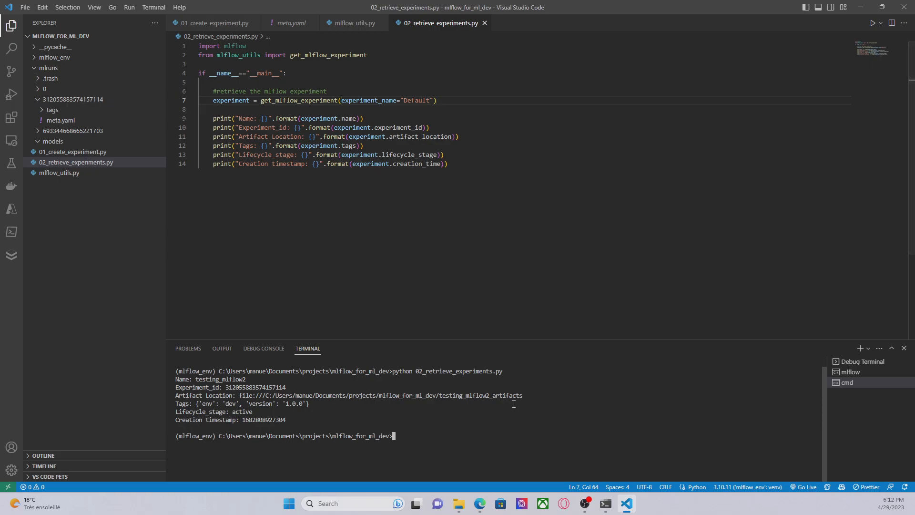
pyautogui.press('Return')
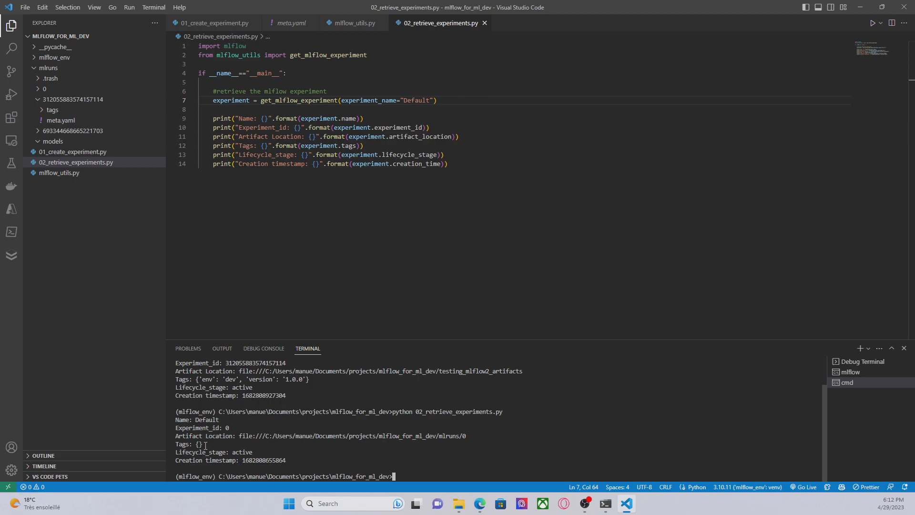
pyautogui.moveTo(417, 111)
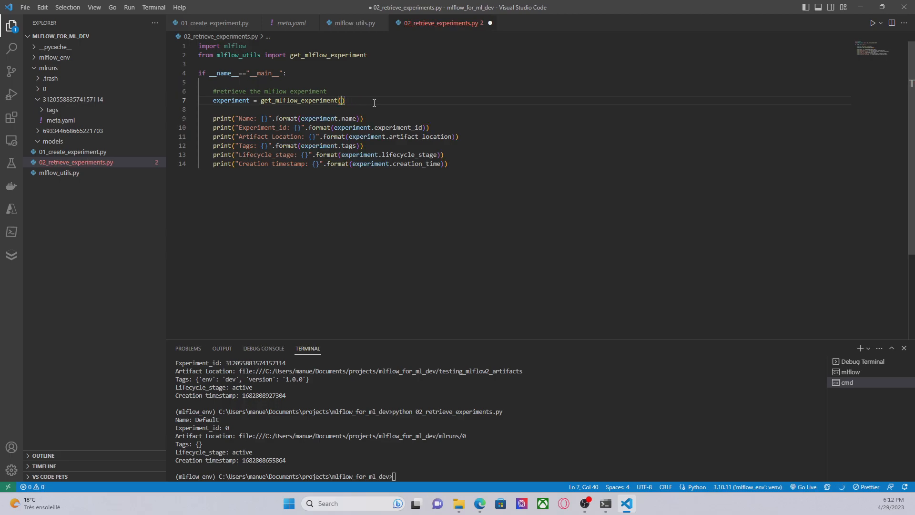
# Swap the name argument for experiment_id="0", save, and rerun to print Default's details
pyautogui.write('experiment_name="testing_mlflow2"')
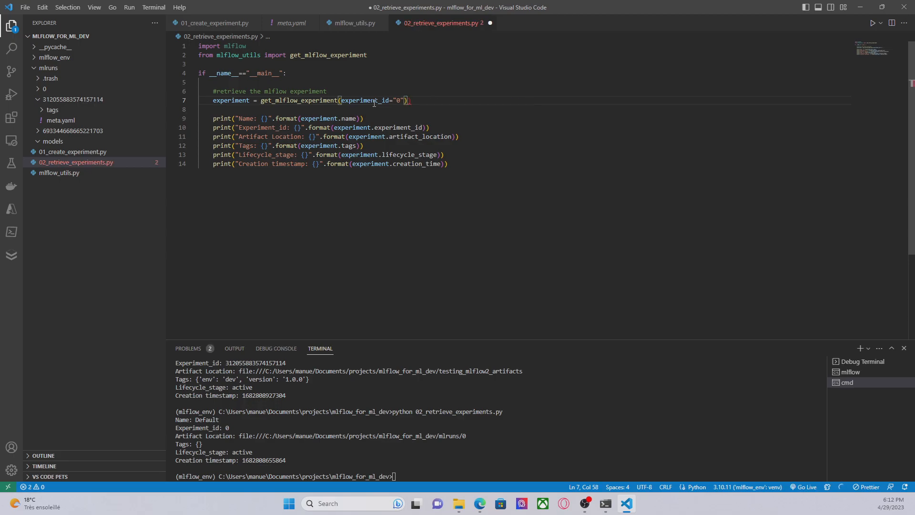
pyautogui.press('ctrl+s')
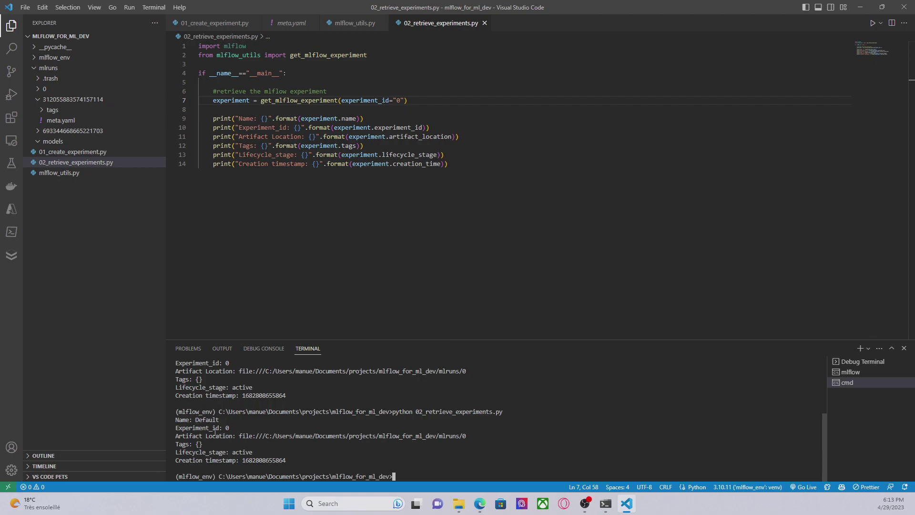
pyautogui.moveTo(495, 185)
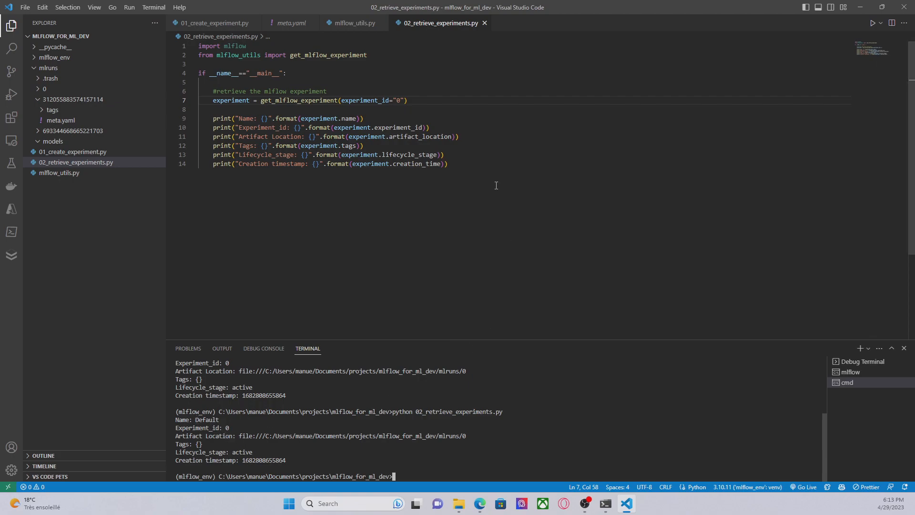
pyautogui.click(73, 100)
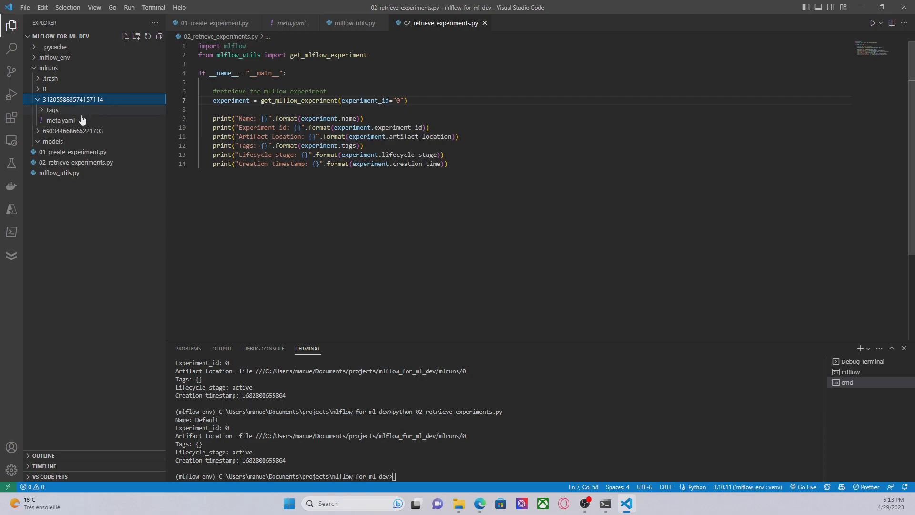
pyautogui.moveTo(60, 121)
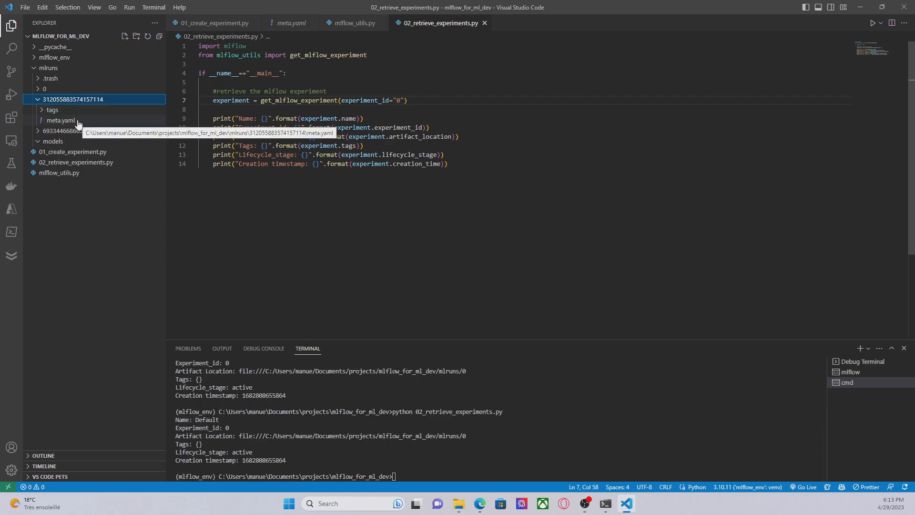
pyautogui.click(60, 121)
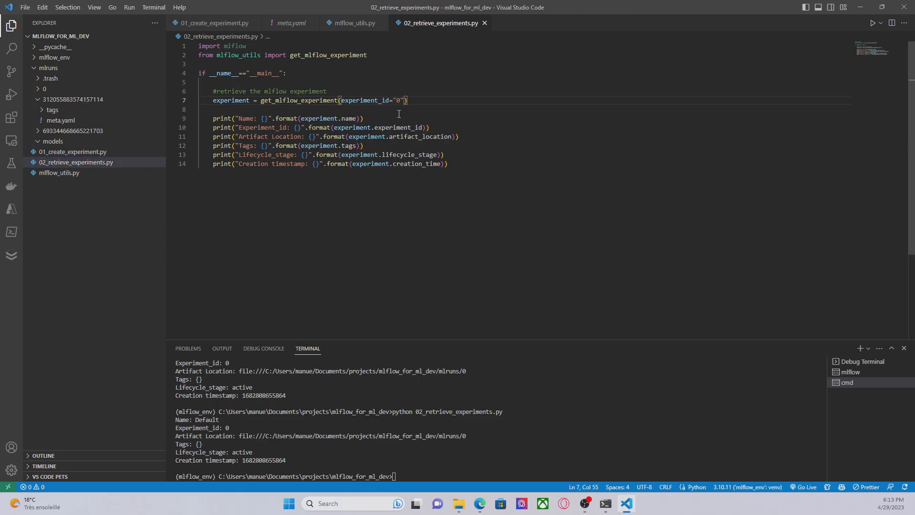
pyautogui.write('312055883574157114')
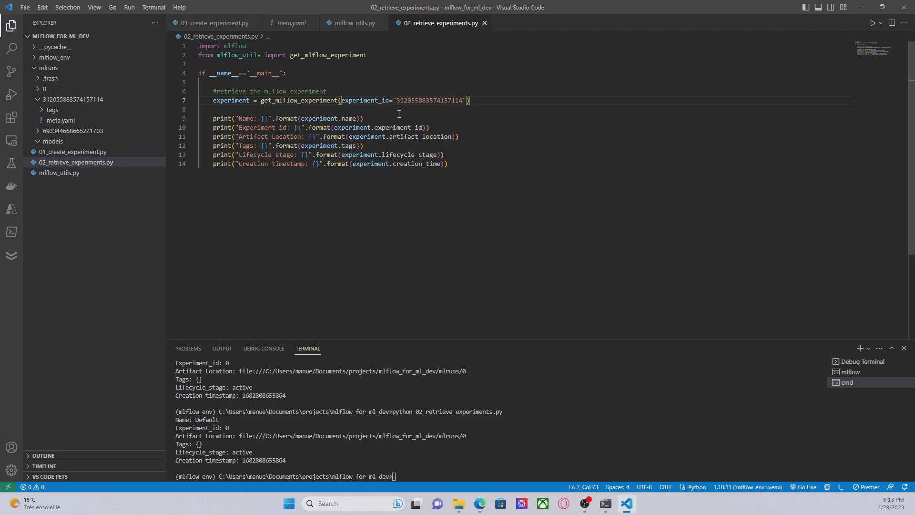
pyautogui.write('python 02_retrieve_experiments.py')
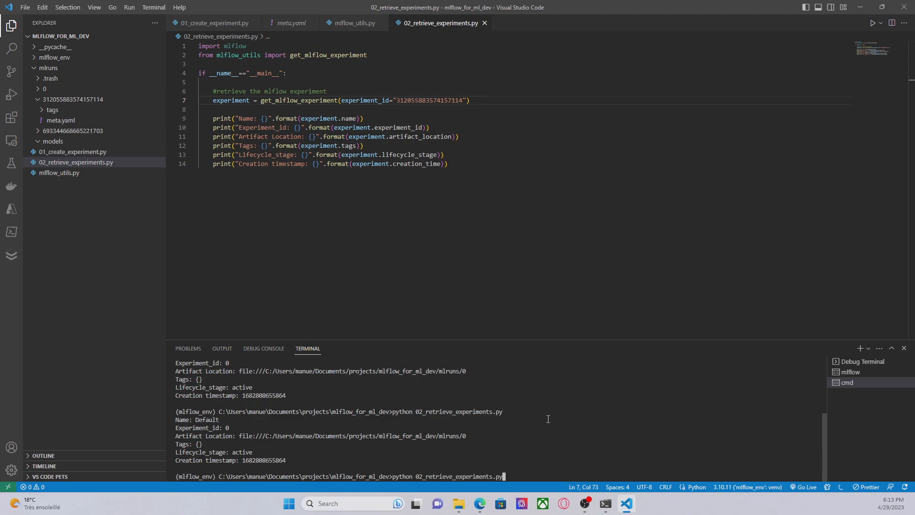
pyautogui.press('Return')
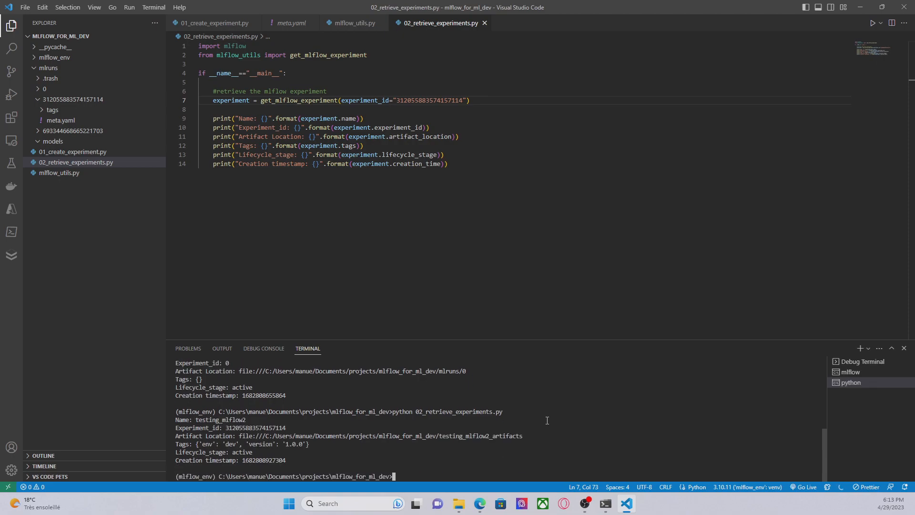
pyautogui.click(851, 383)
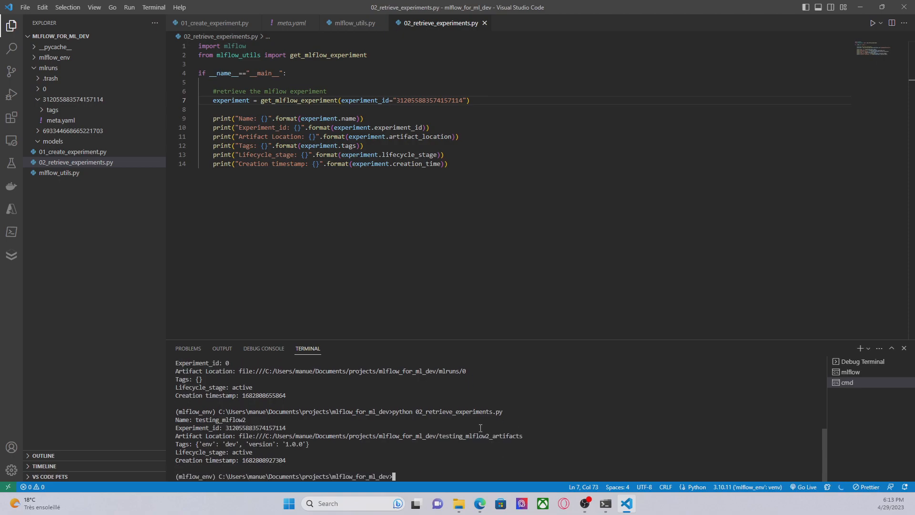
pyautogui.moveTo(350, 439)
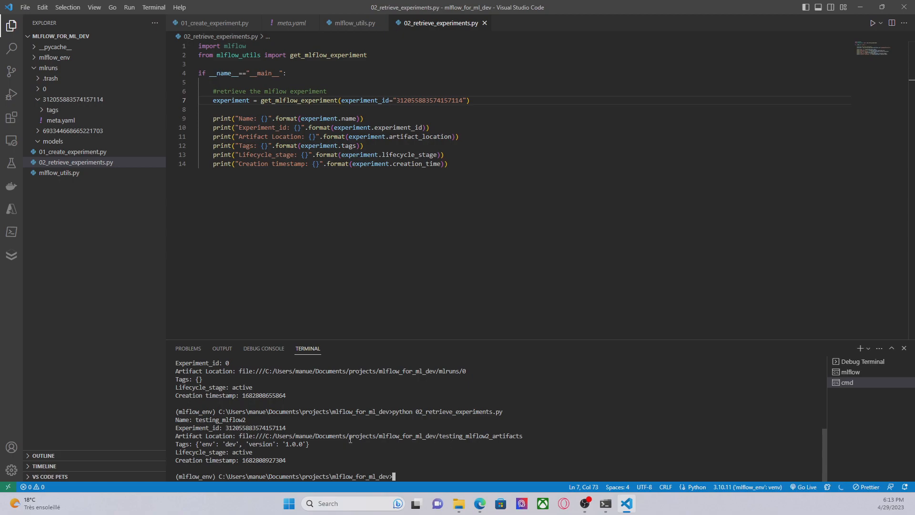
pyautogui.moveTo(446, 266)
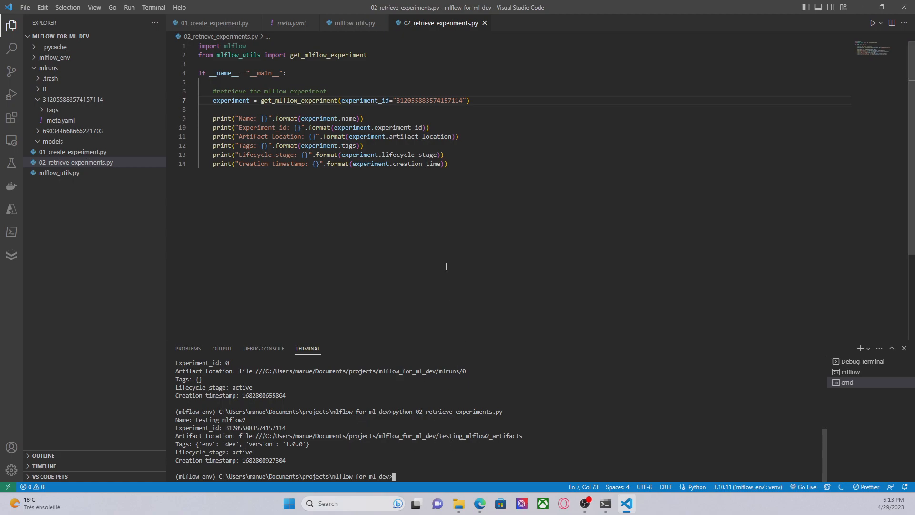